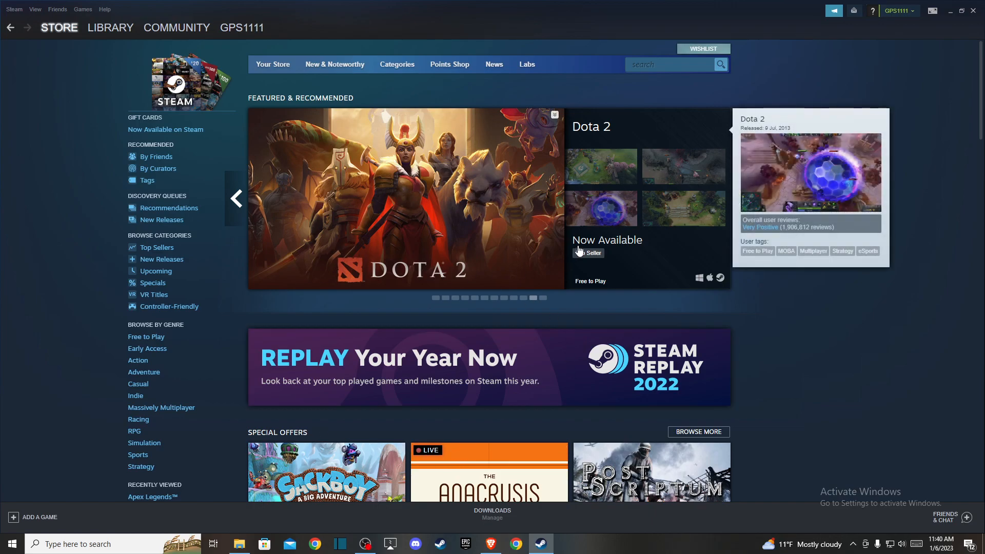
mouse_move(449, 298)
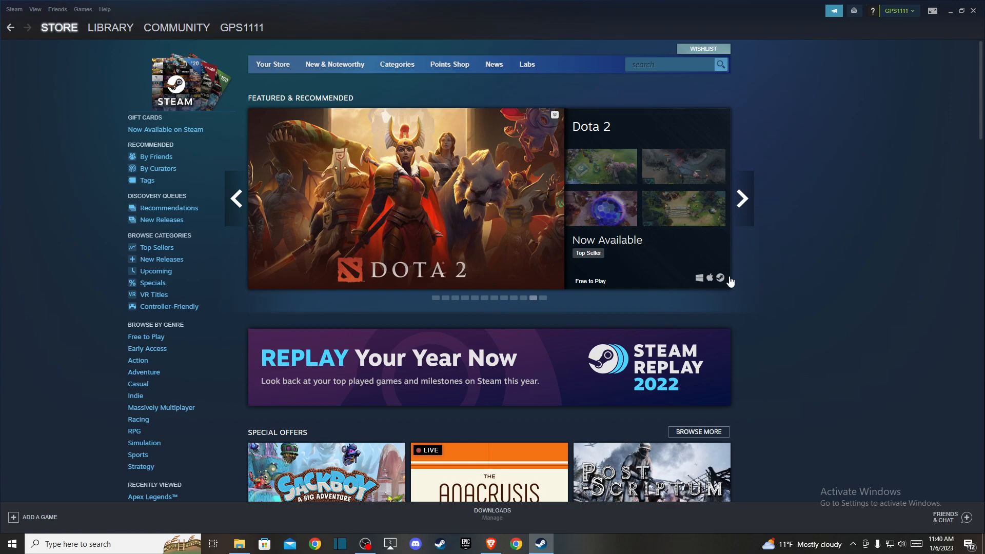
mouse_move(475, 198)
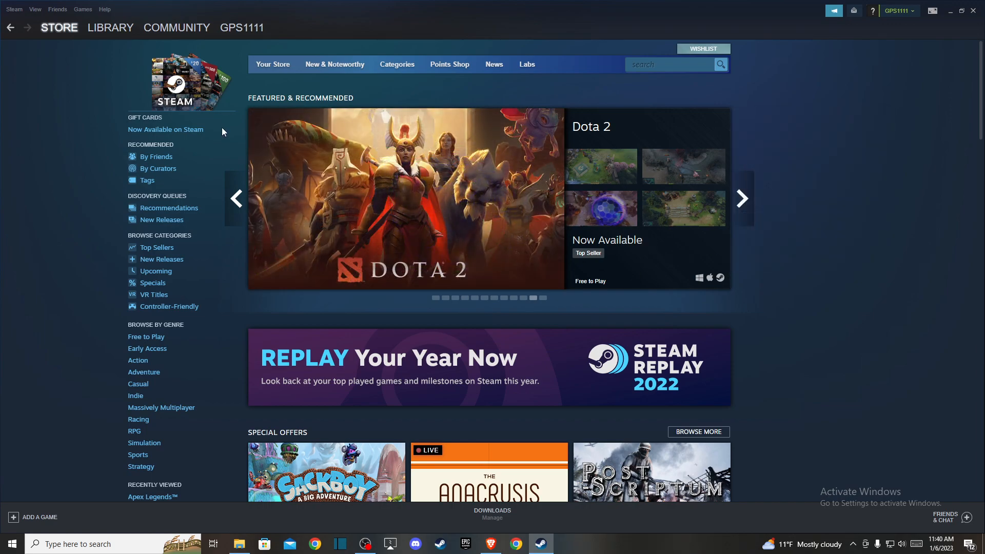
mouse_move(501, 145)
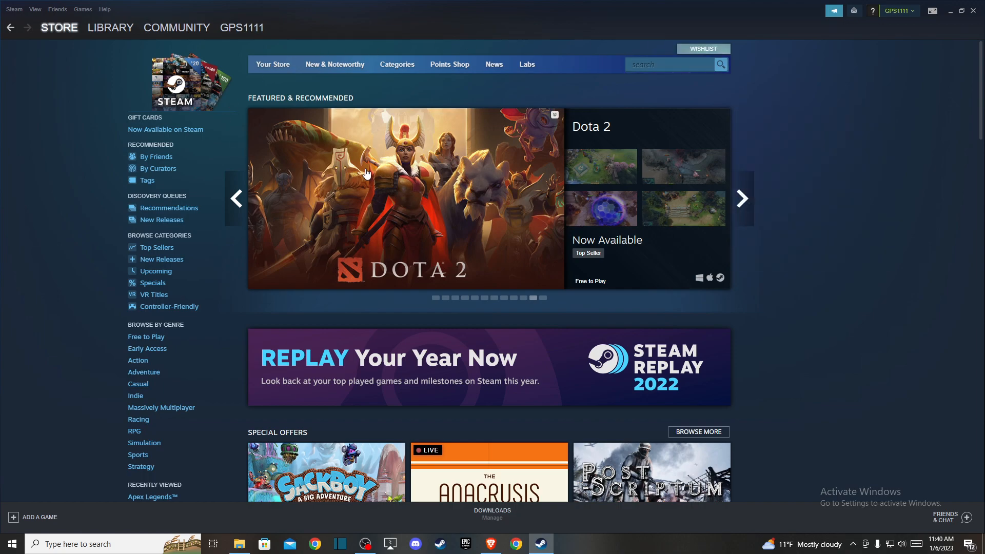
mouse_move(17, 14)
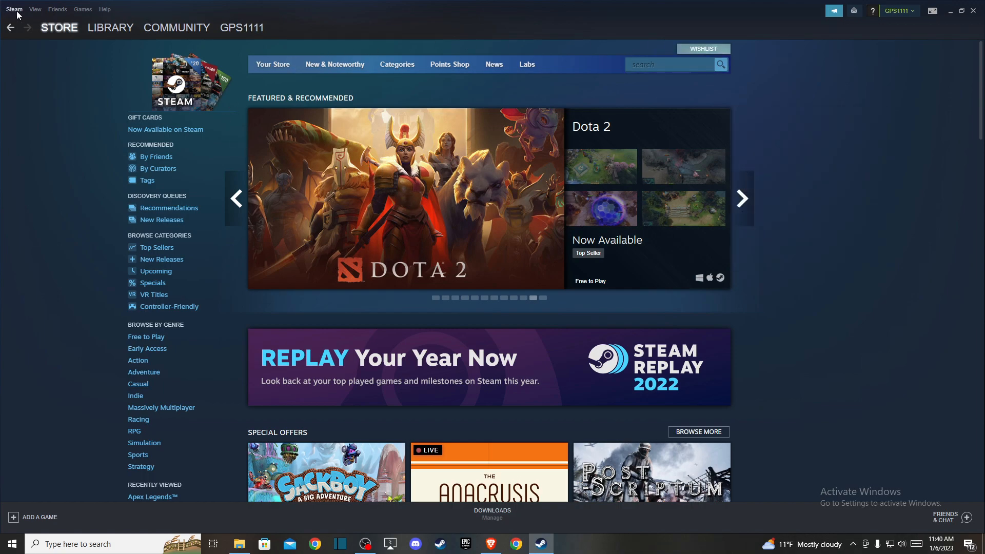
Step: From Settings > In-Game, reach the Chat Filtering Preferences page with its language options
click(13, 9)
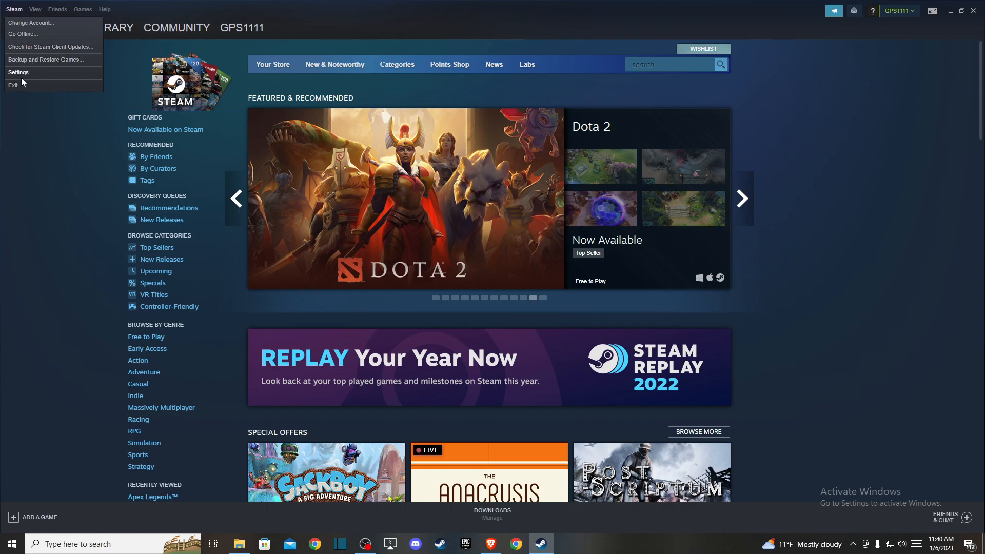
click(18, 72)
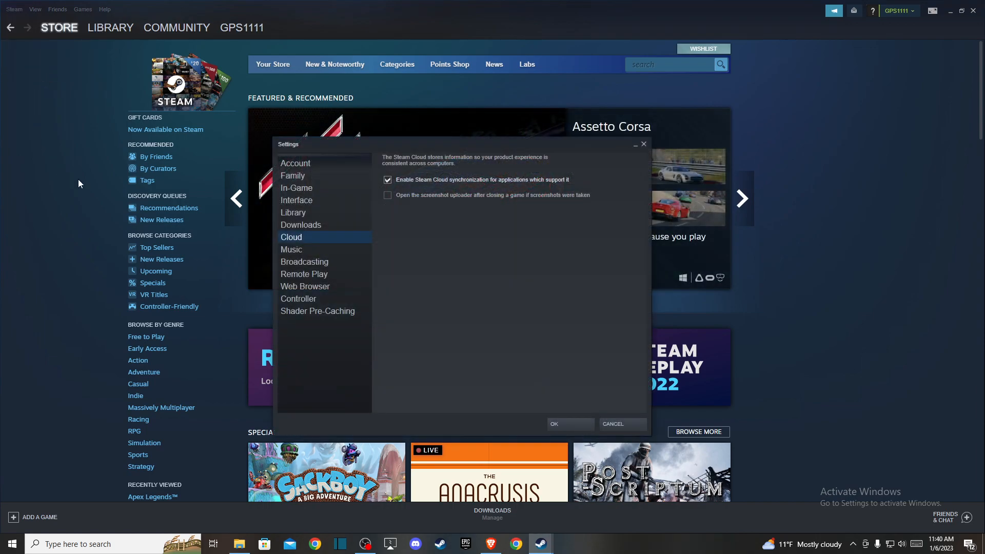
mouse_move(296, 189)
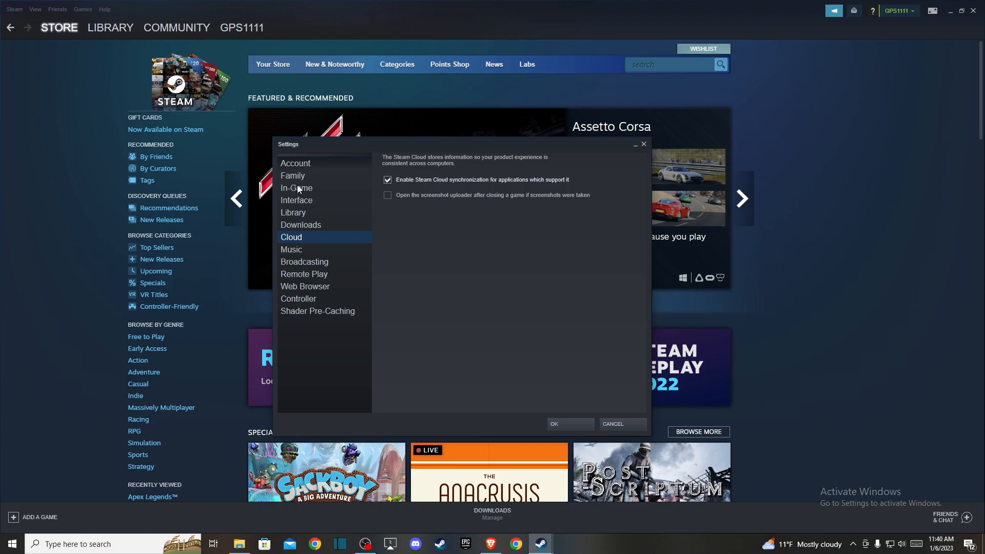
click(296, 186)
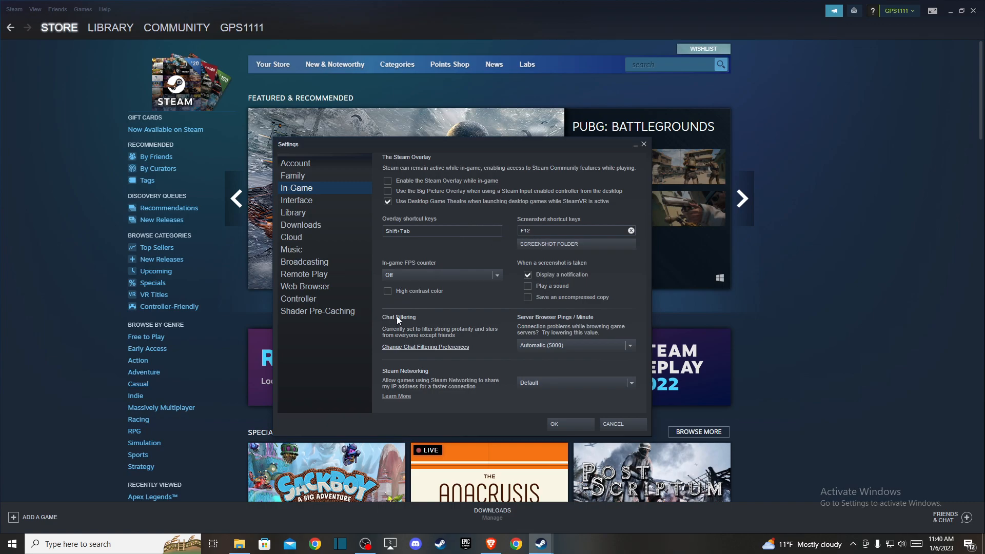
mouse_move(370, 359)
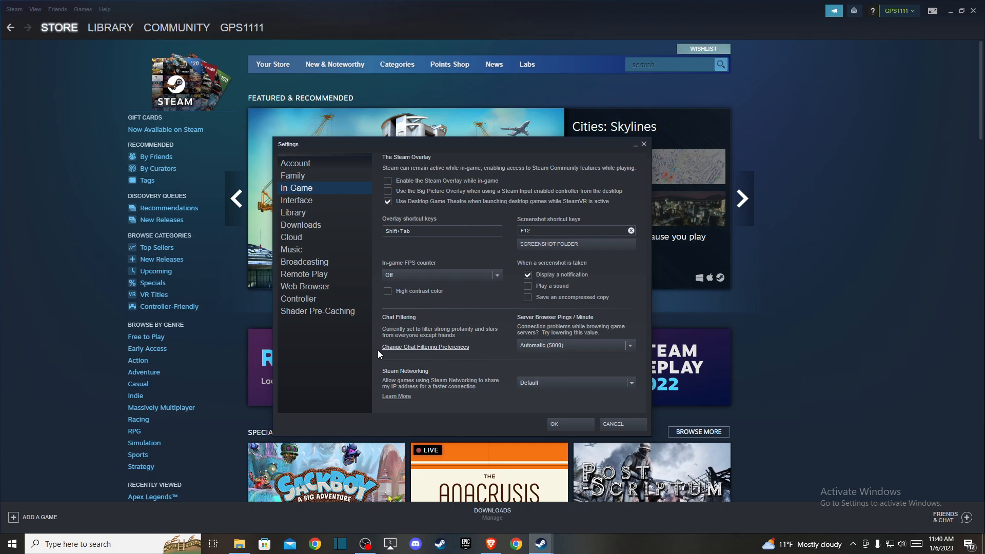
mouse_move(429, 351)
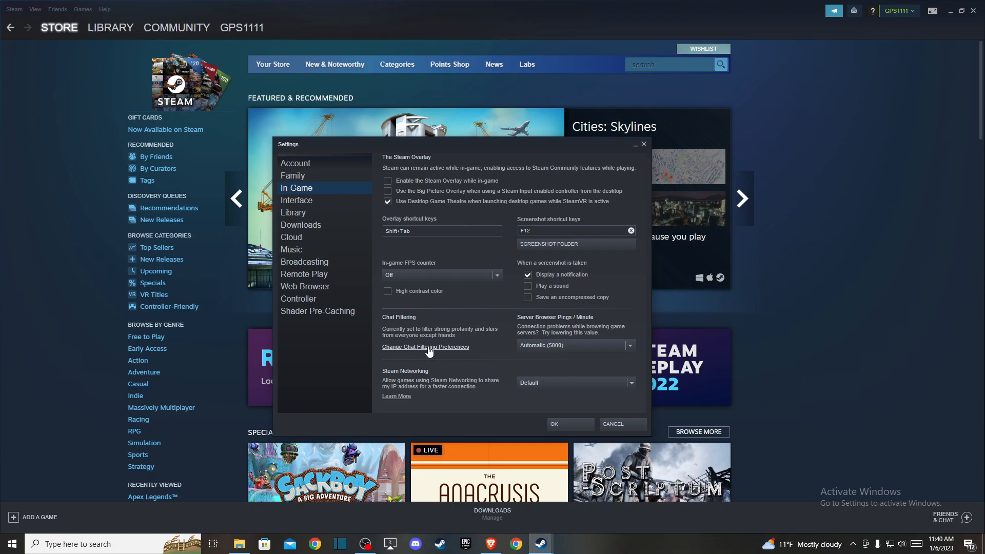
click(425, 347)
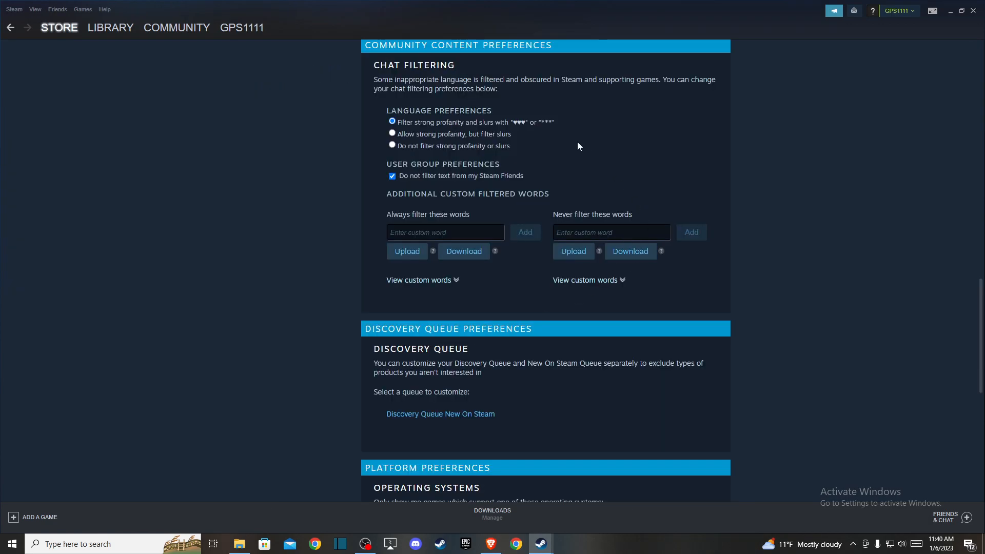
Step: Choose 'Do not filter strong profanity or slurs' and go back to the Store front page
scroll(down, 3)
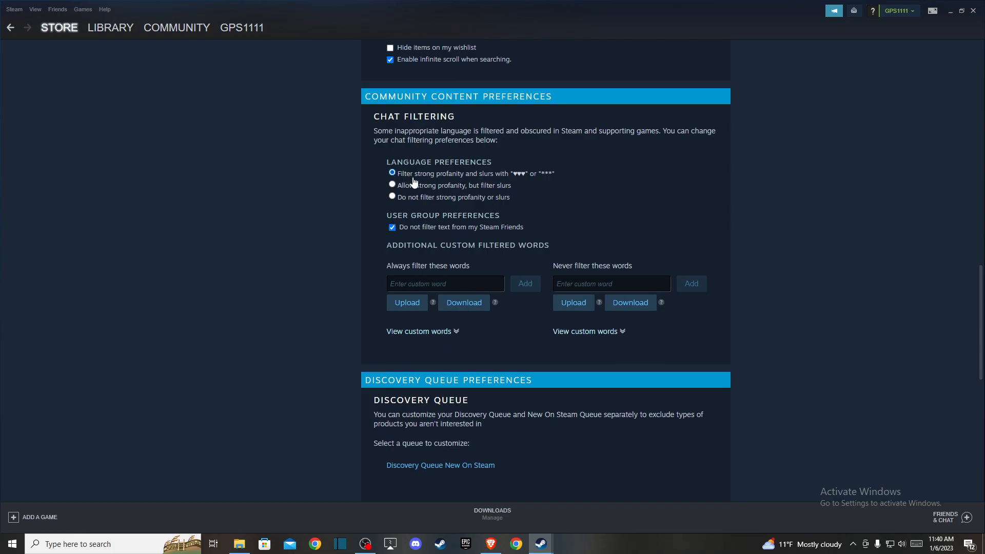
mouse_move(542, 167)
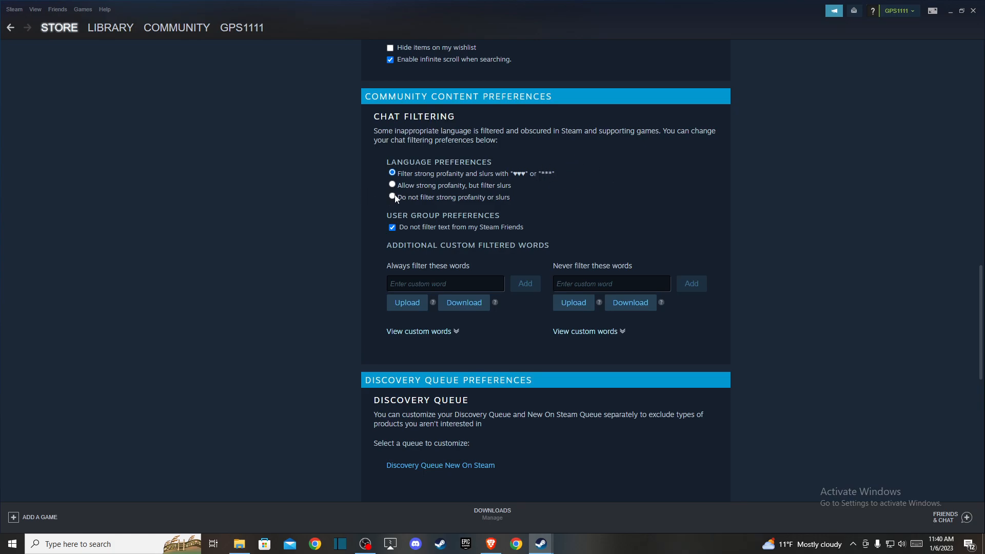
click(391, 197)
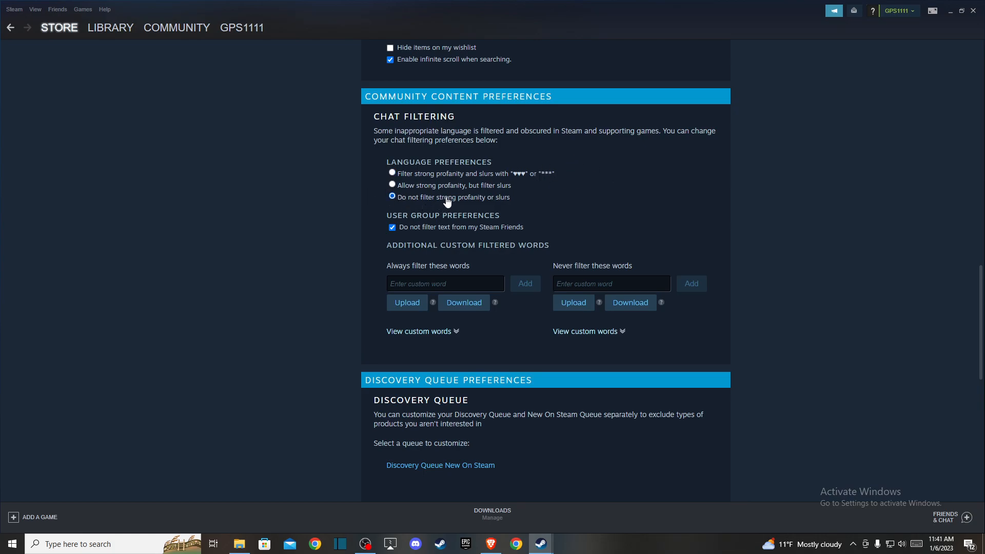
scroll(down, 3)
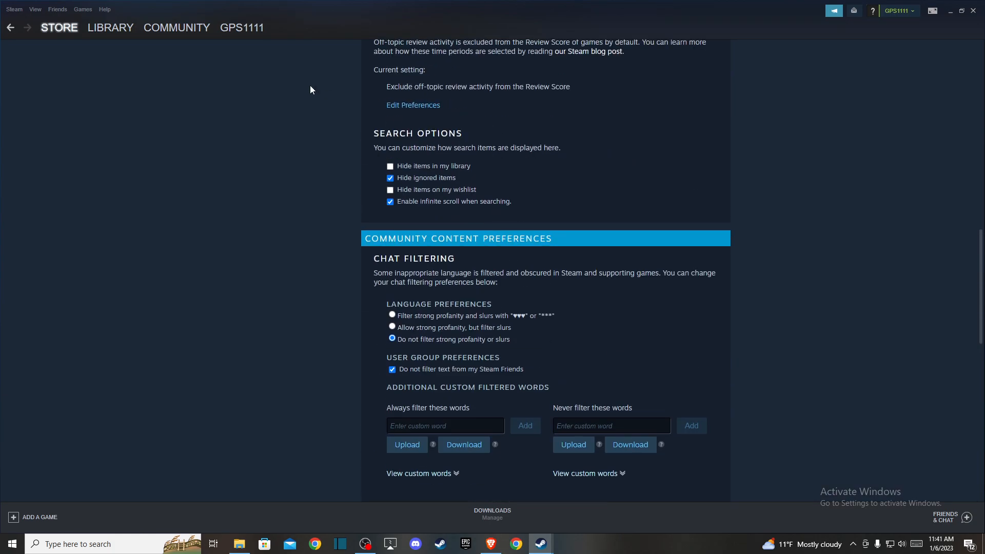
click(59, 27)
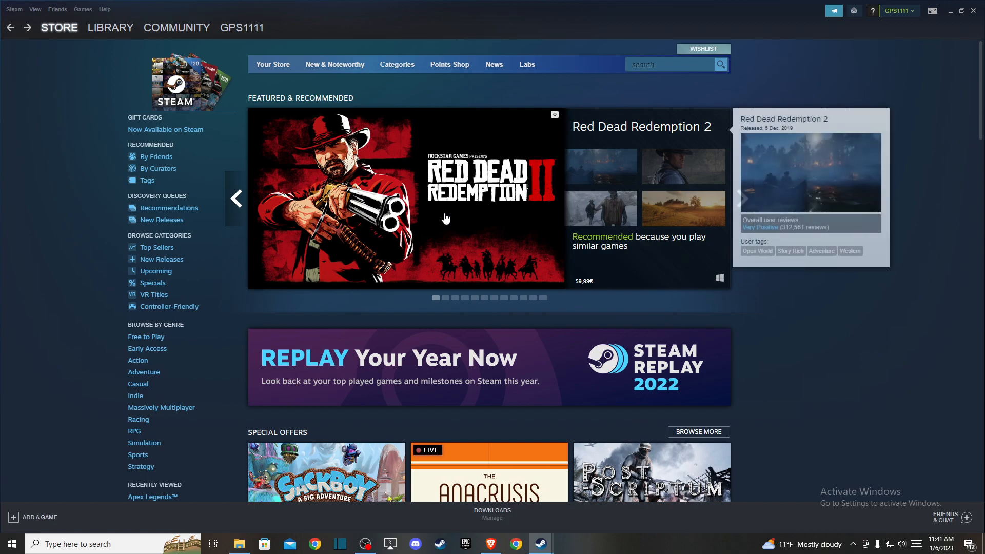